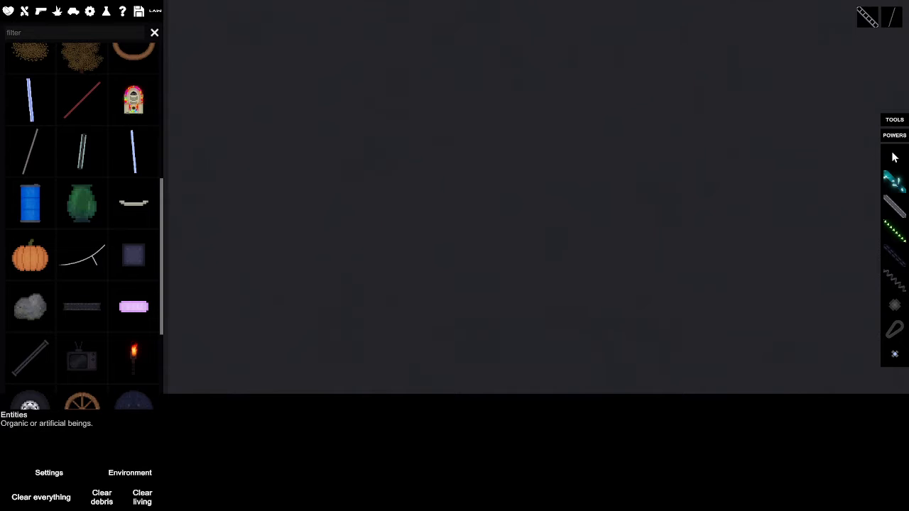
- Bring up the general settings page with collision quality and iteration count options
click(49, 472)
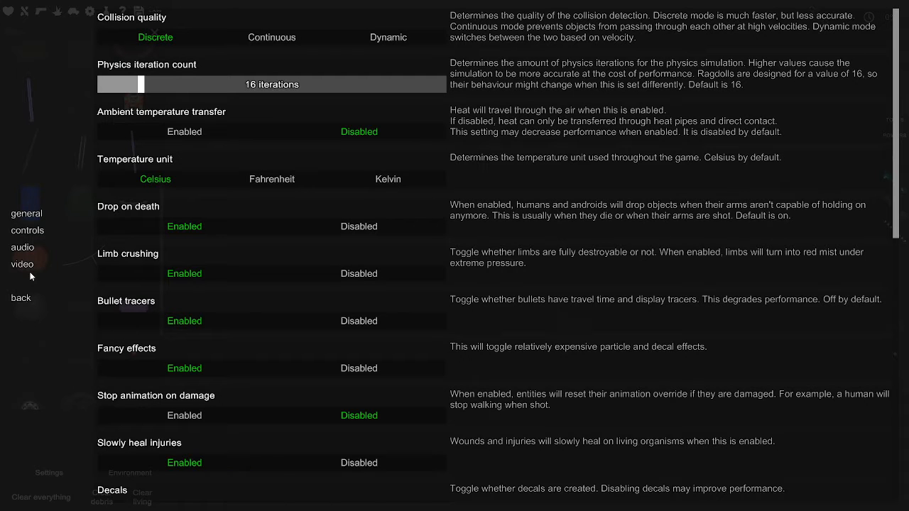
mouse_move(27, 230)
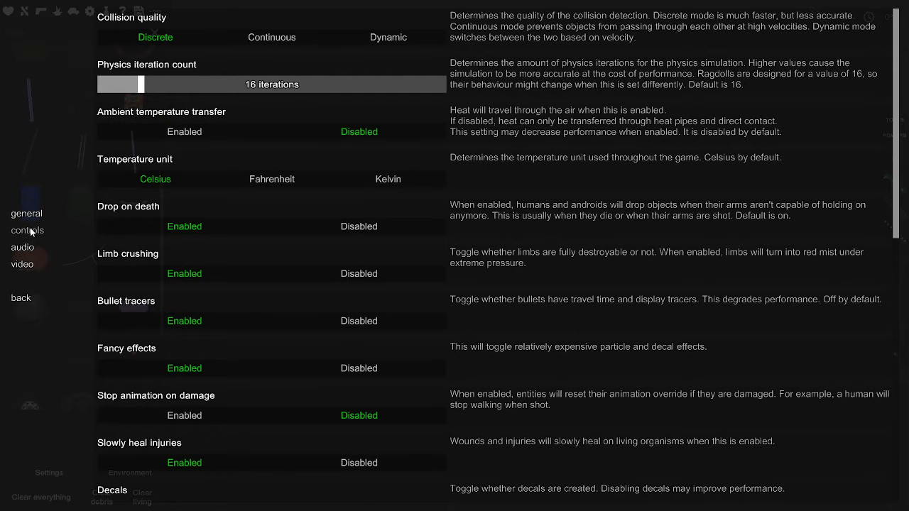
- Show the controls keybinds, scrolling through the General, User Interface and Camera sections
click(29, 230)
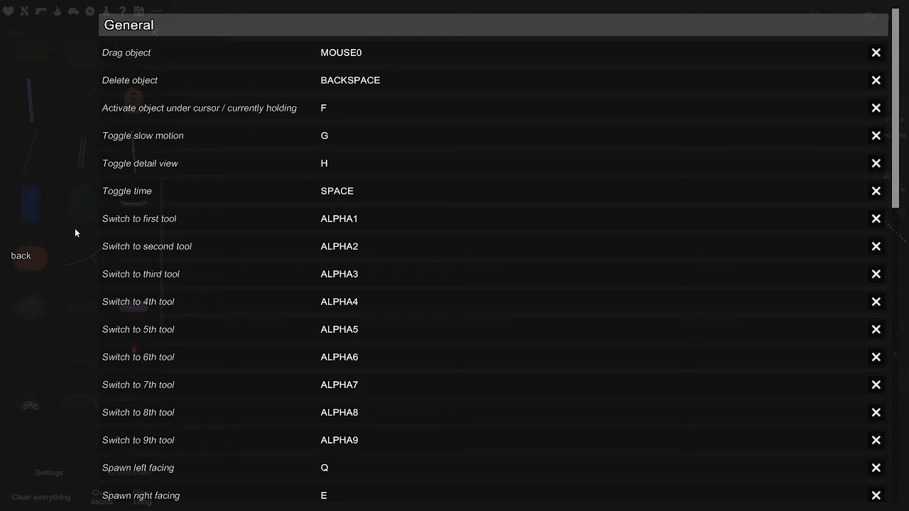
mouse_move(178, 207)
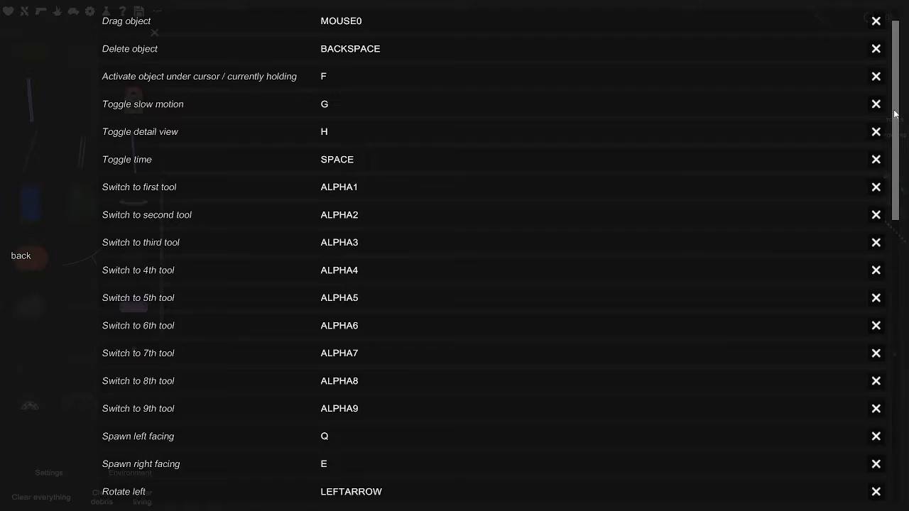
scroll(down, 3)
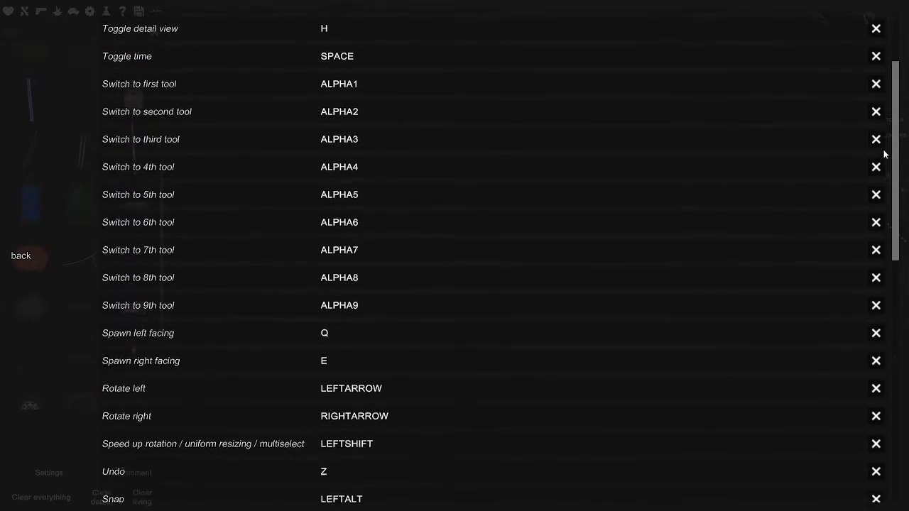
scroll(down, 3)
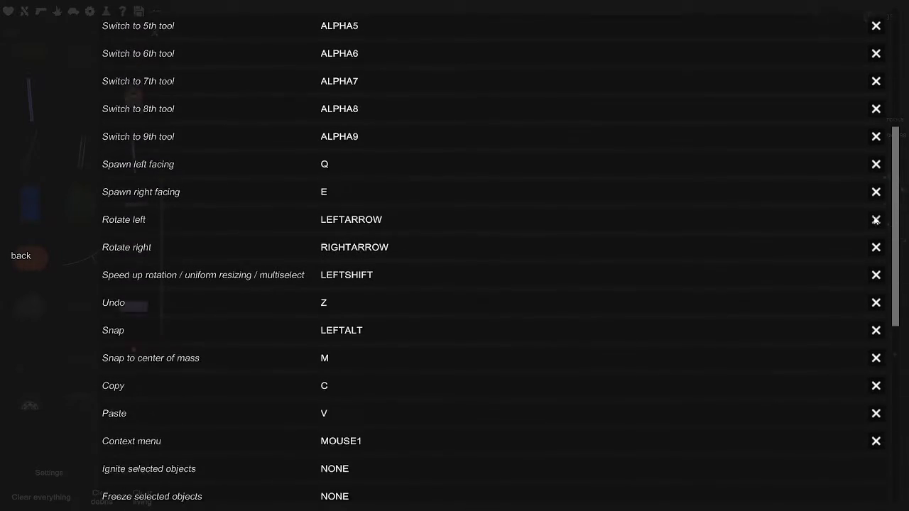
scroll(down, 3)
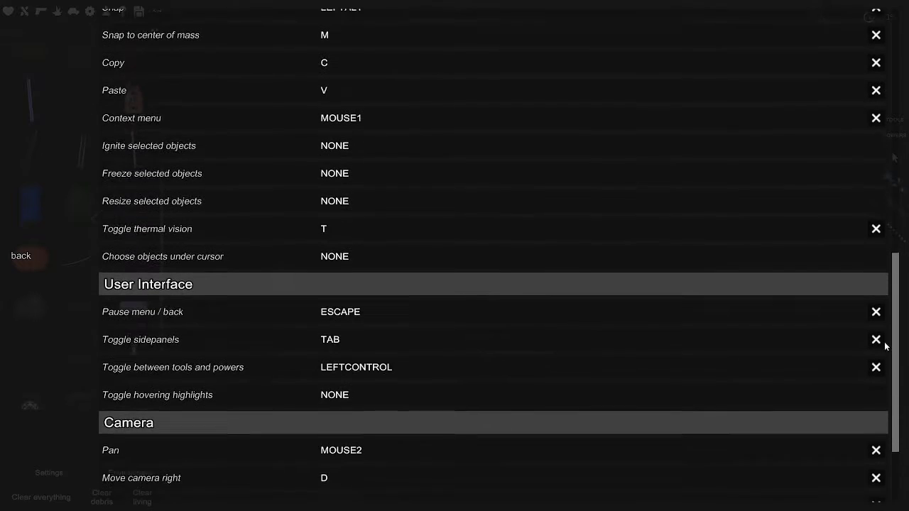
scroll(down, 3)
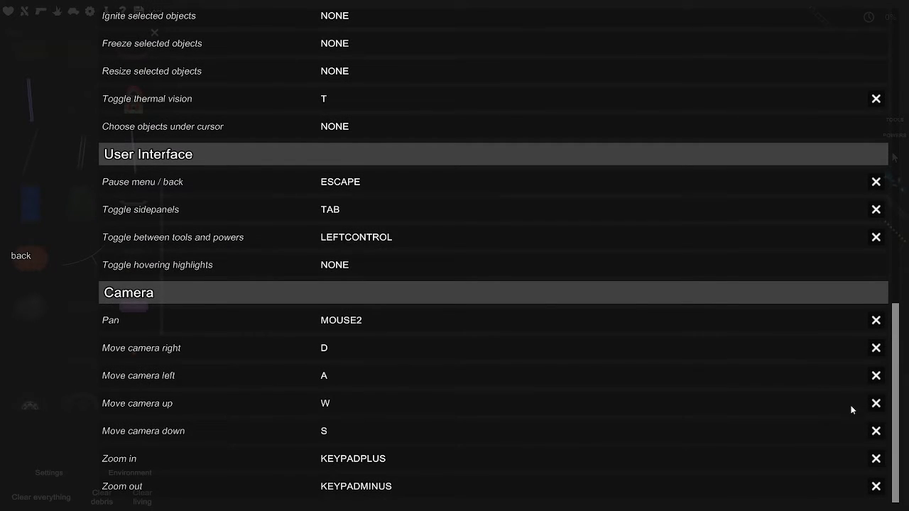
mouse_move(224, 188)
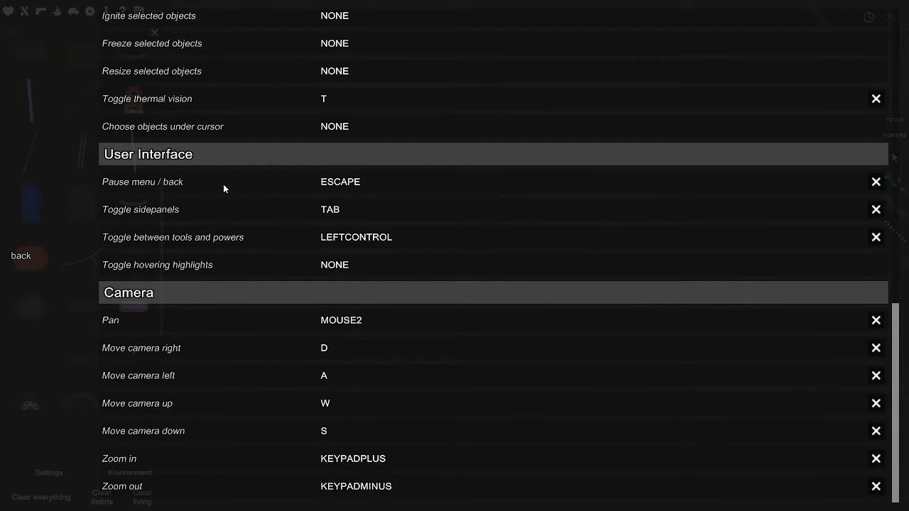
mouse_move(22, 255)
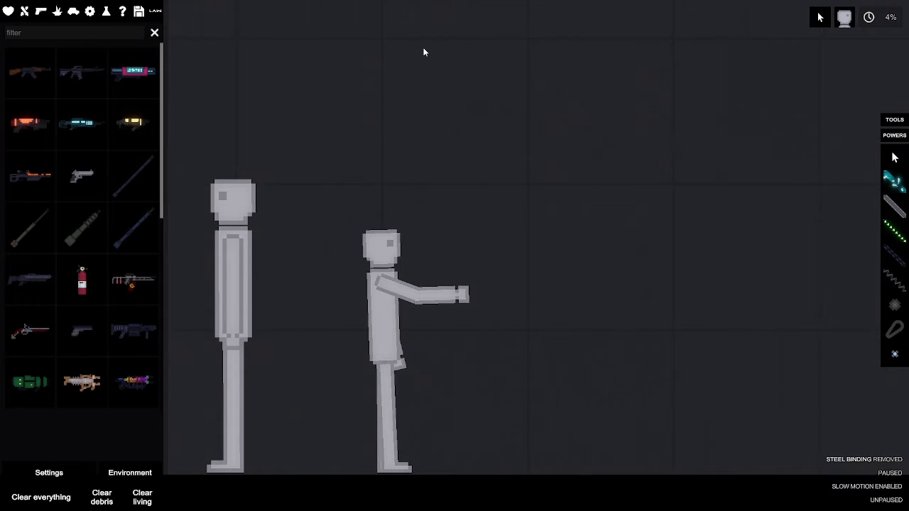
- Pick the green pistol from firearms and place it in the smaller human's hand
click(793, 17)
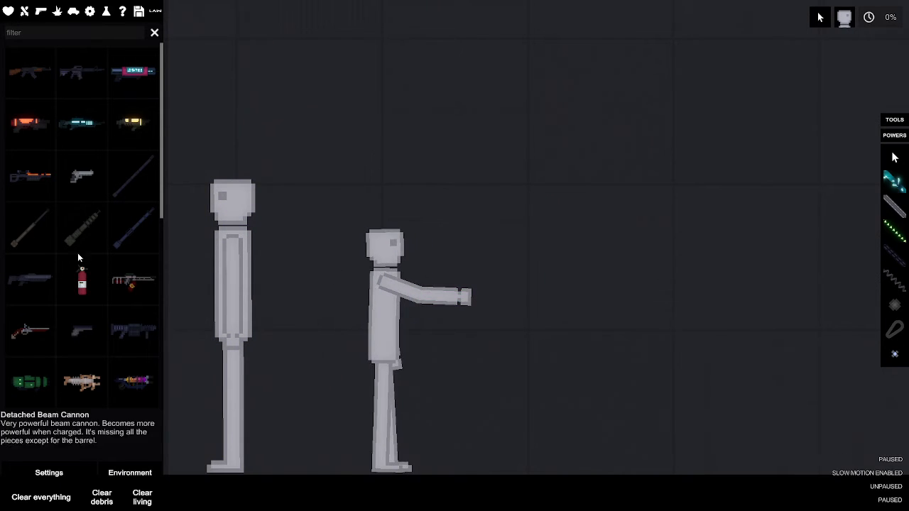
mouse_move(80, 333)
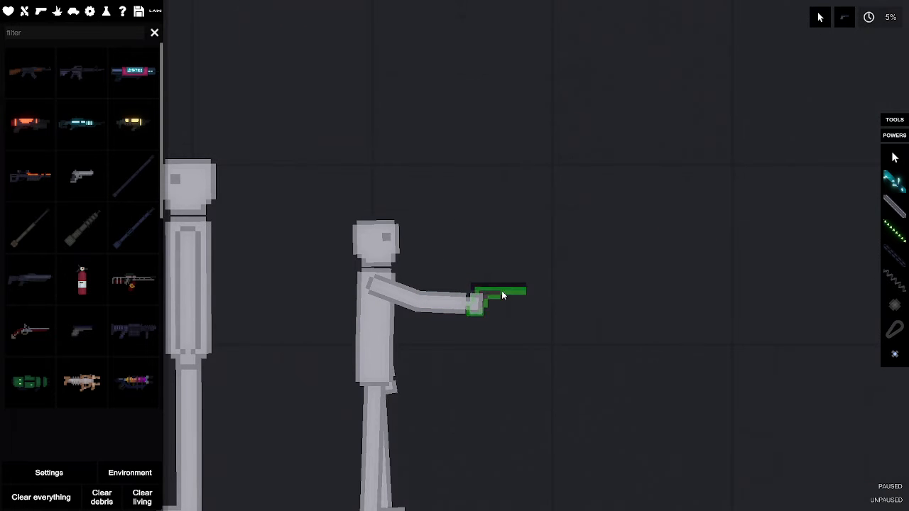
click(497, 294)
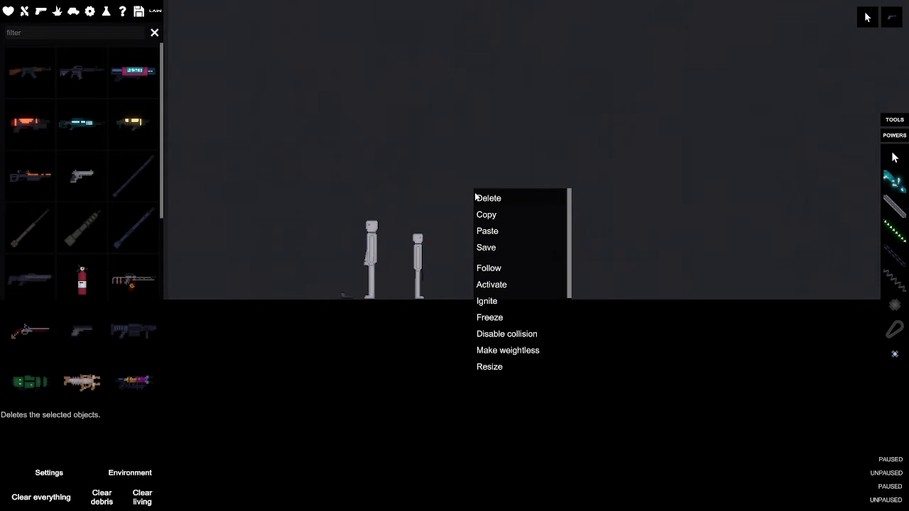
- Delete the selected humans and pistol, leaving the scene empty
click(488, 198)
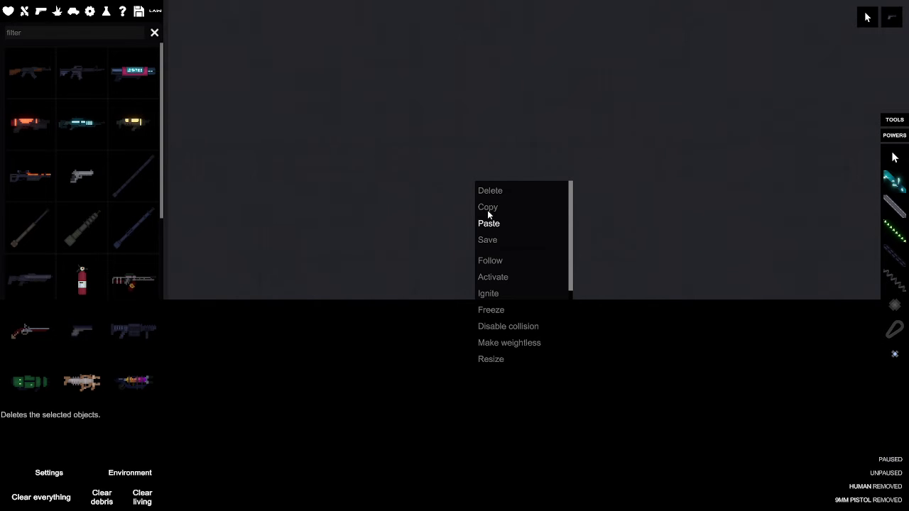
mouse_move(497, 253)
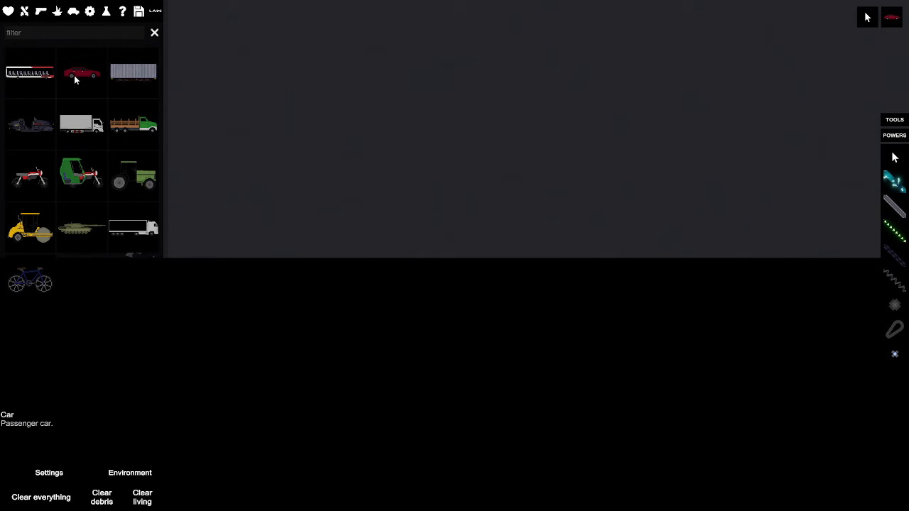
- Spawn a passenger car from Vehicles onto the ground, then delete it via its actions menu
click(81, 74)
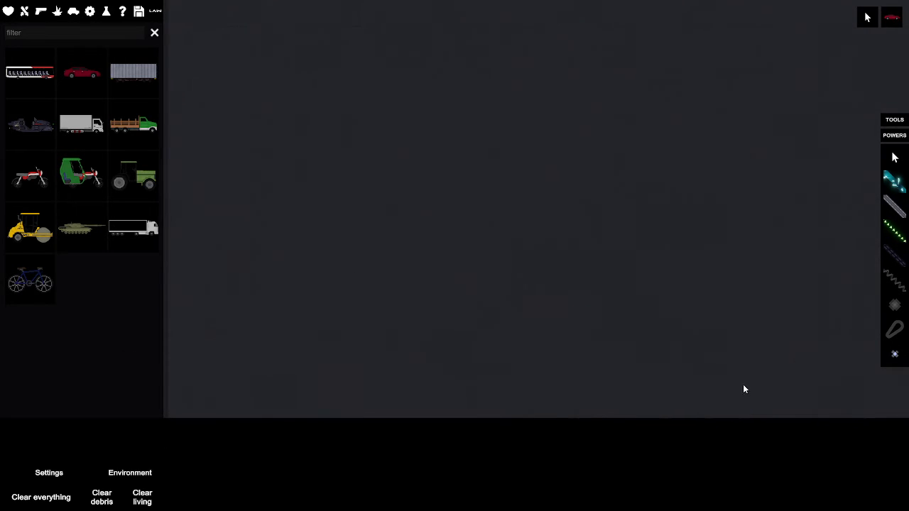
right_click(433, 376)
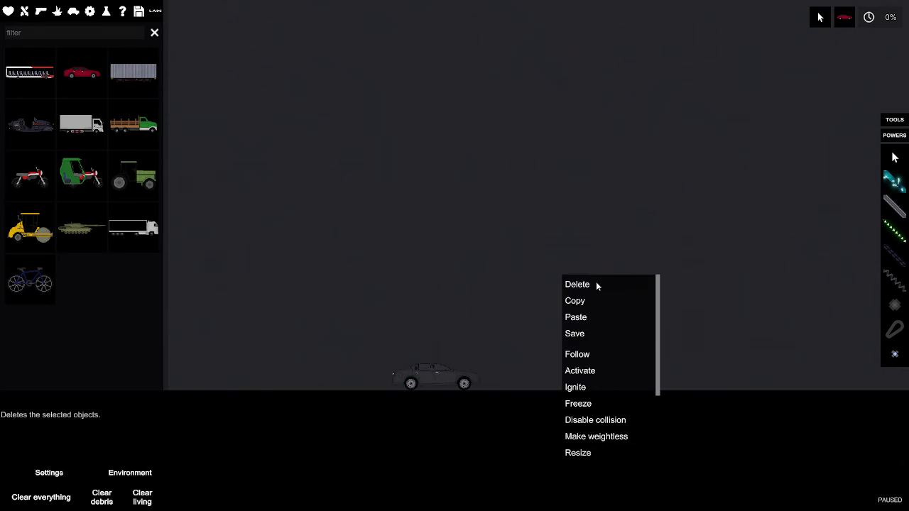
click(577, 284)
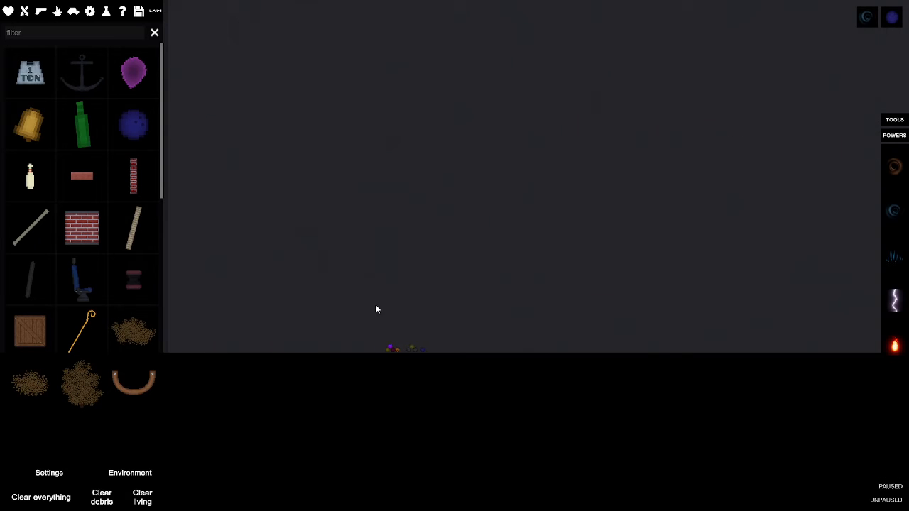
mouse_move(895, 210)
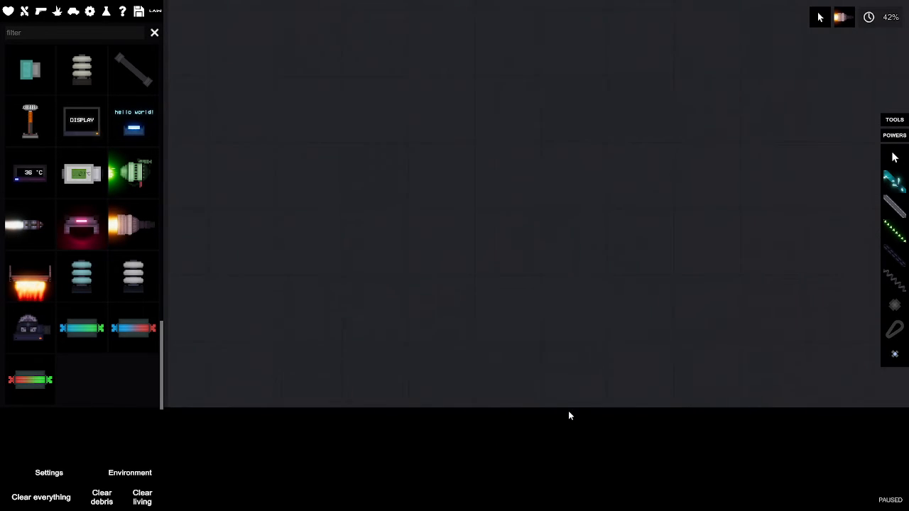
mouse_move(83, 119)
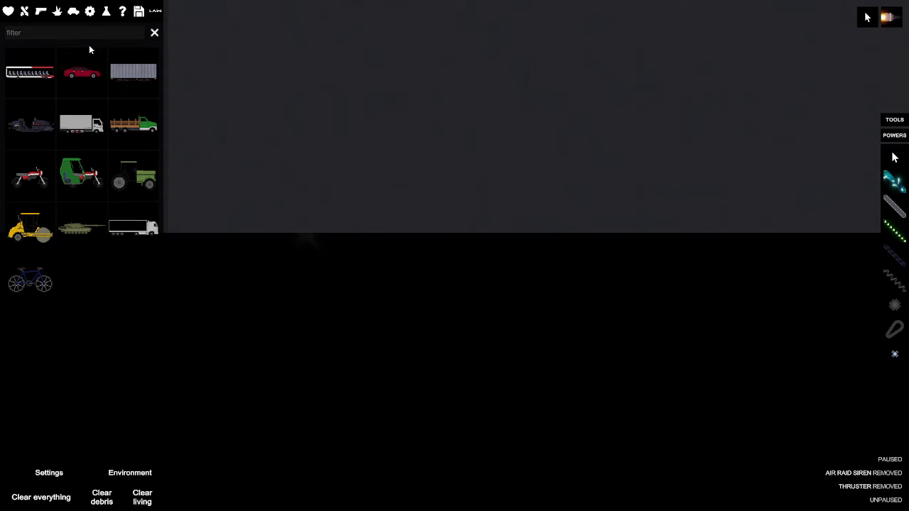
- Show the saved contraptions catalog listing Flimsy Tower, Gang HQ and Vault
click(139, 11)
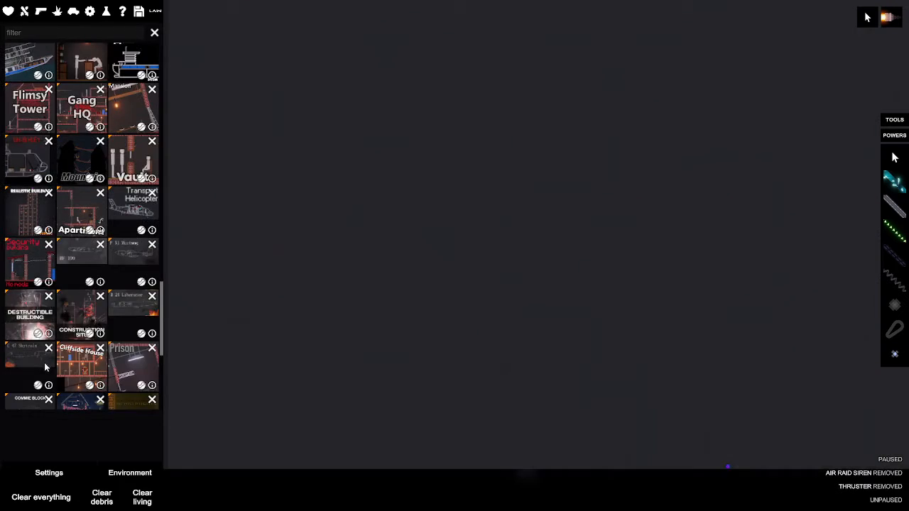
- Scroll the saved contraptions list down toward the Saloon and Large House building saves
scroll(down, 3)
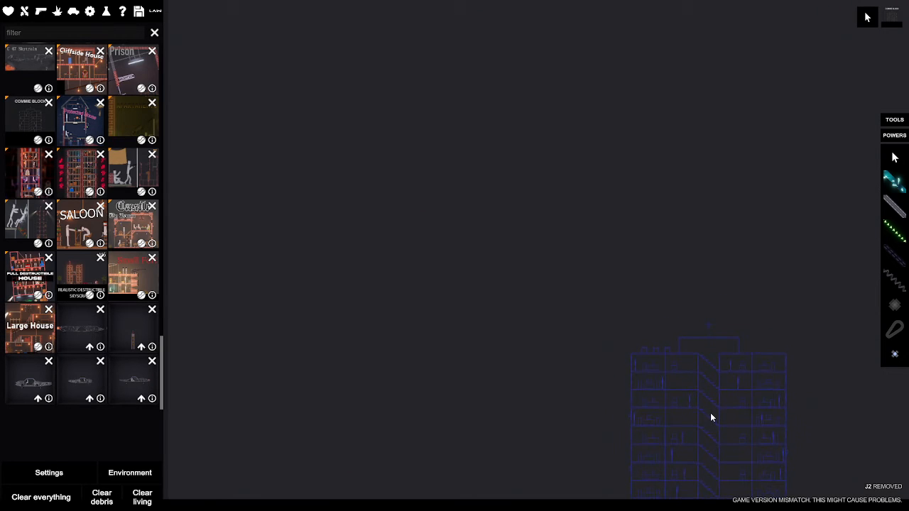
mouse_move(631, 446)
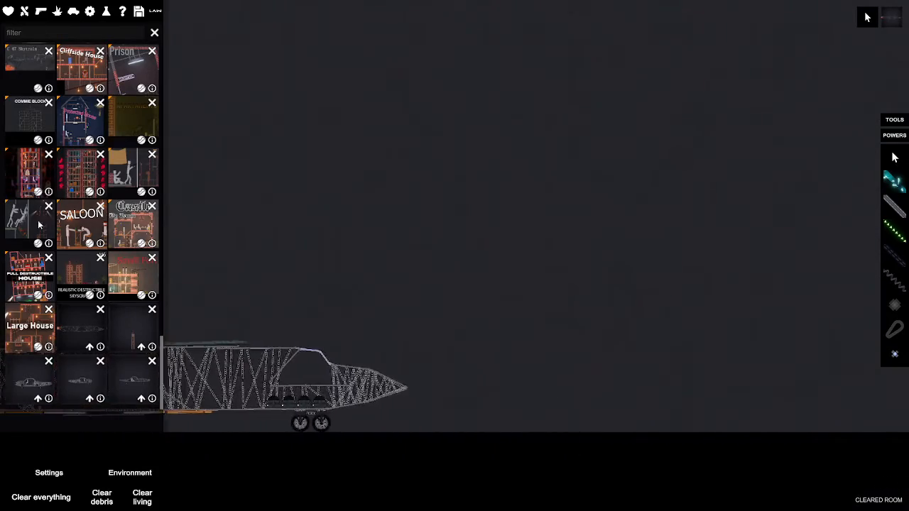
- Place the saved truss-framed wheeled contraption onto the cleared ground
click(39, 497)
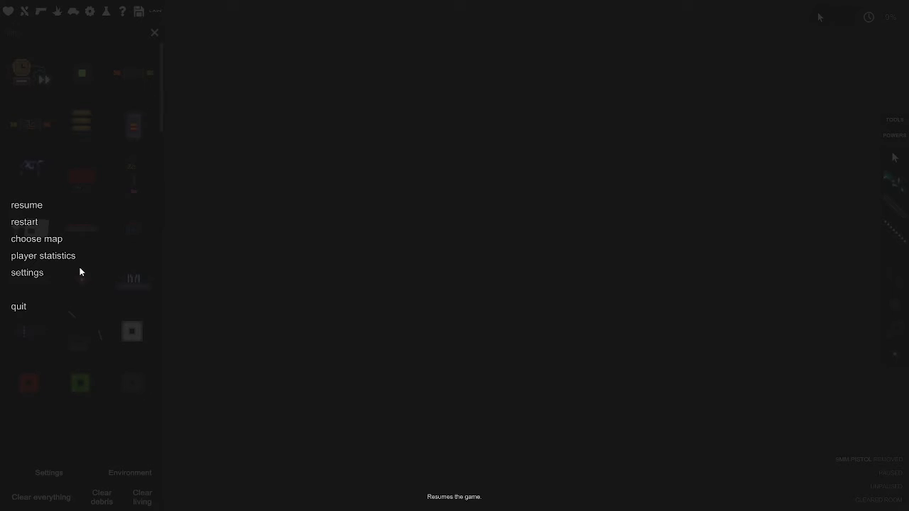
mouse_move(19, 306)
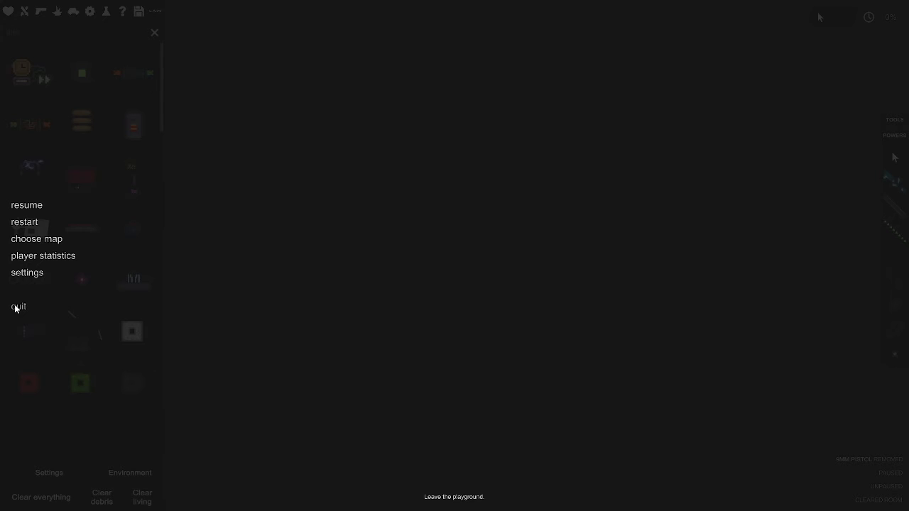
- Quit from the pause menu back to the main menu
click(19, 306)
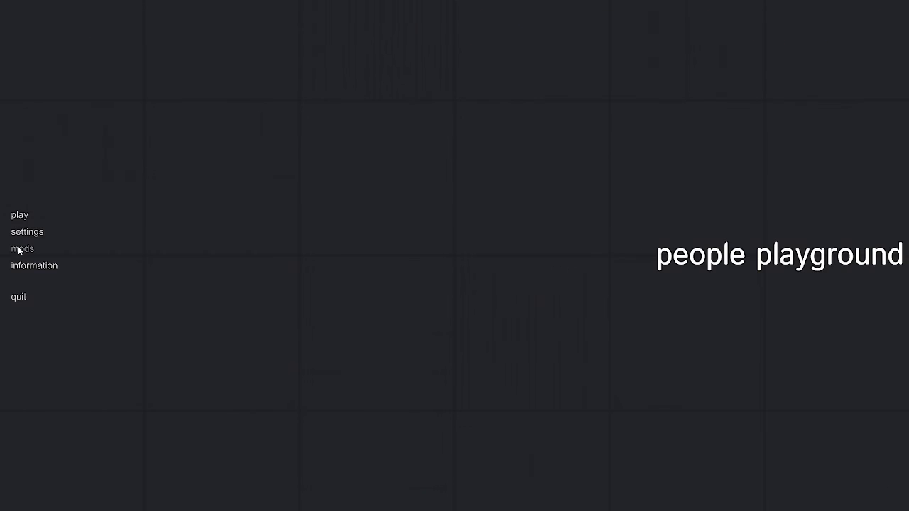
- Start play from the main menu and enter the Sea map
click(19, 214)
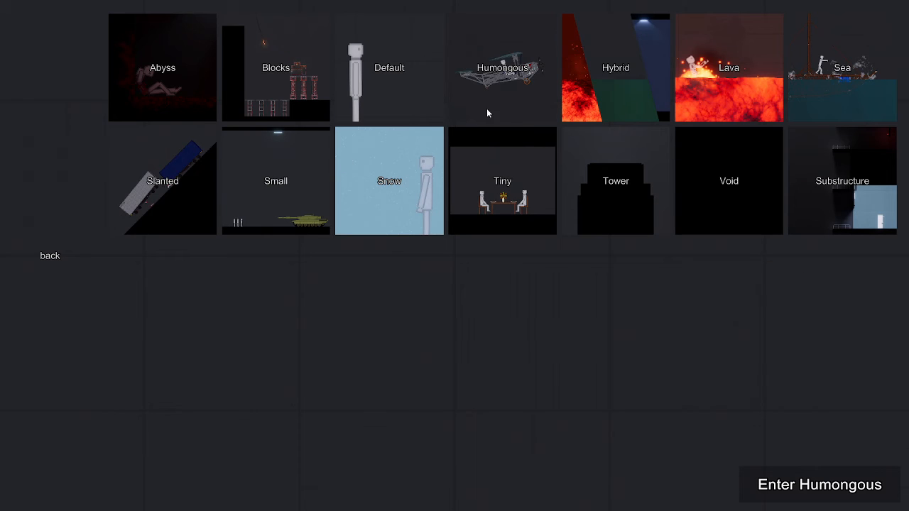
mouse_move(509, 42)
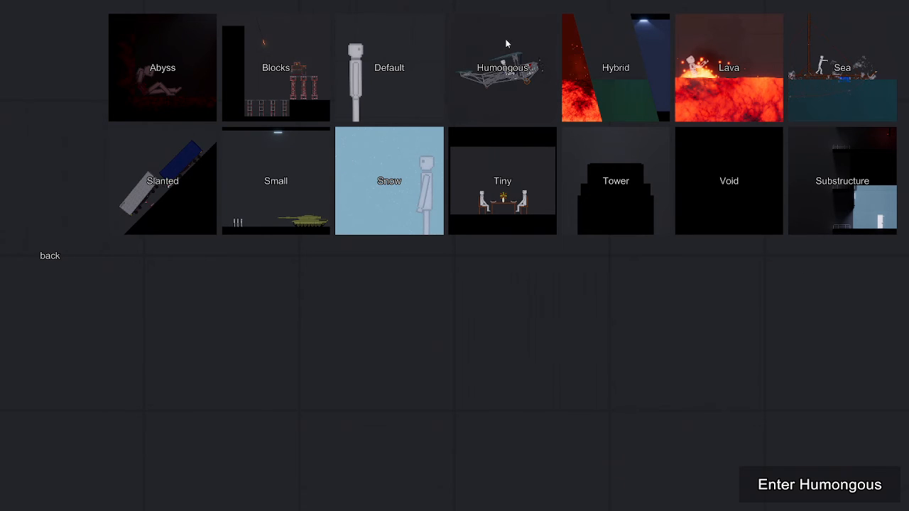
mouse_move(800, 67)
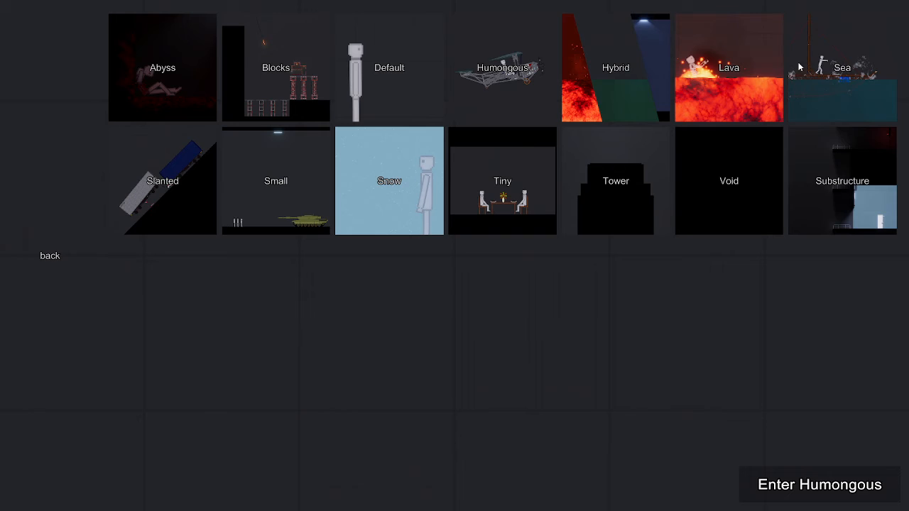
click(820, 484)
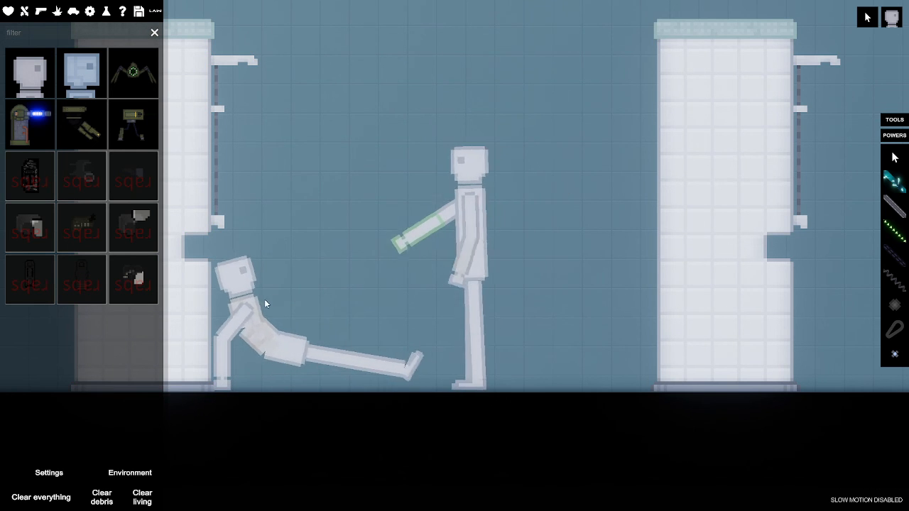
- Lift the fallen human back upright so it staggers toward the other human
click(867, 17)
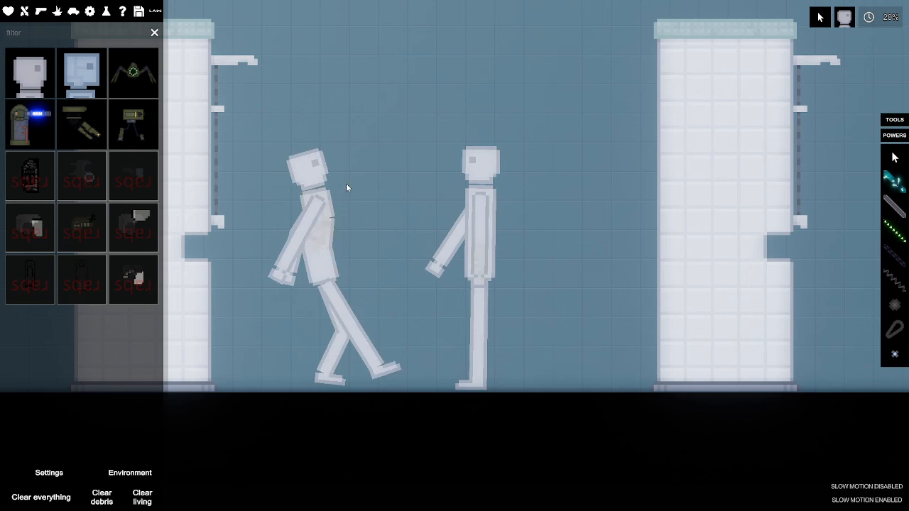